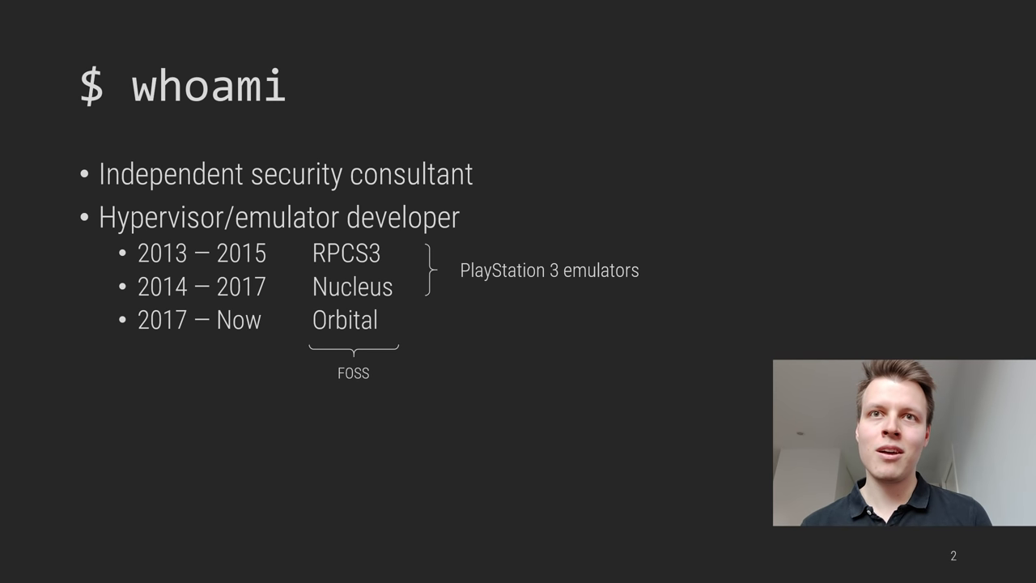
pyautogui.press('Right')
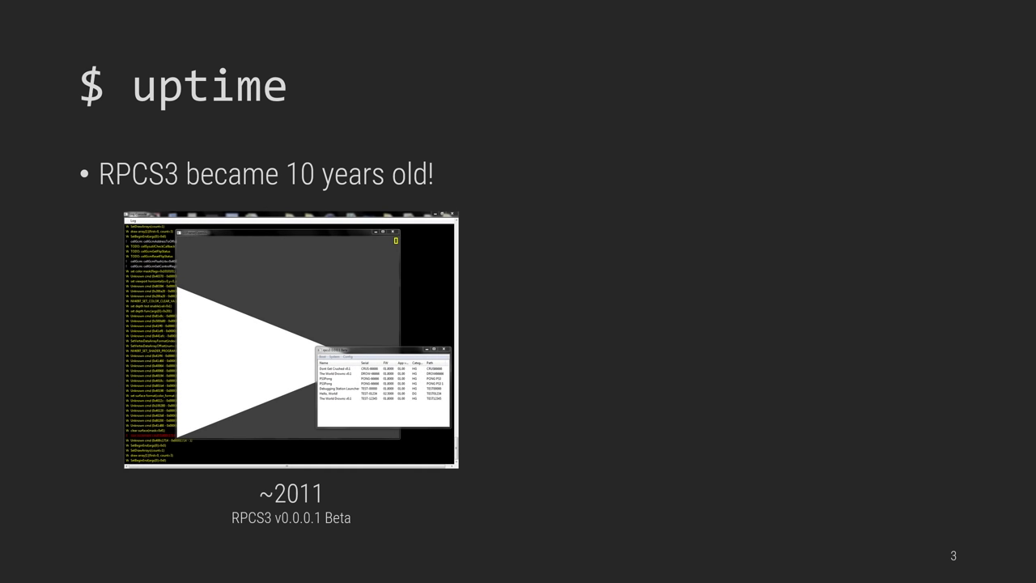
pyautogui.press('Right')
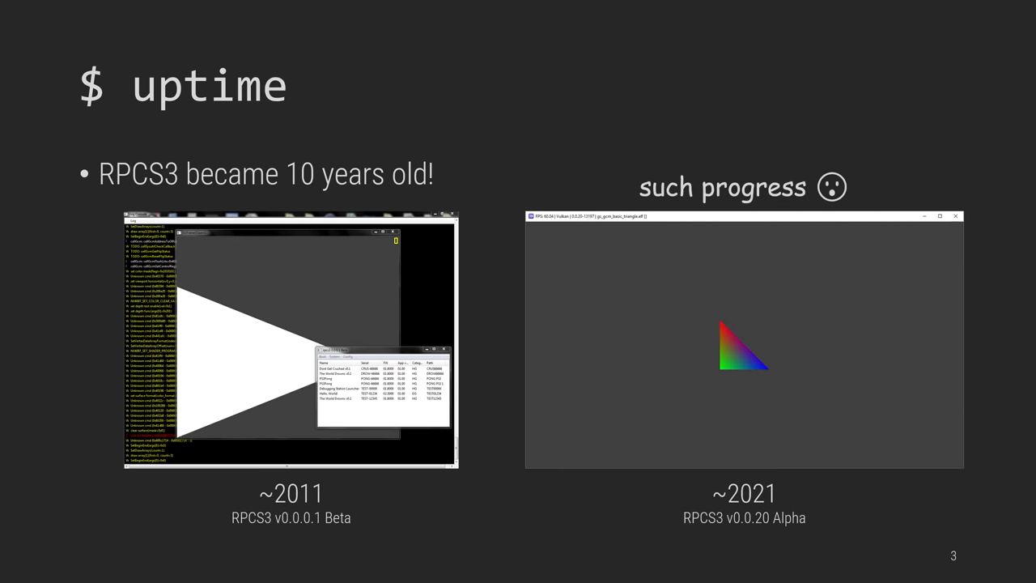
pyautogui.press('Right')
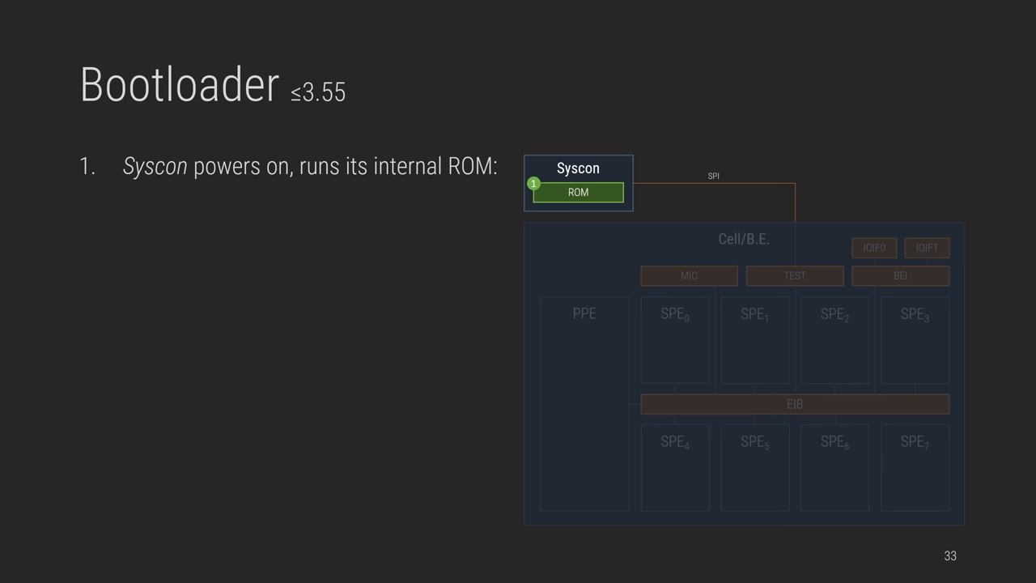
pyautogui.press('Right')
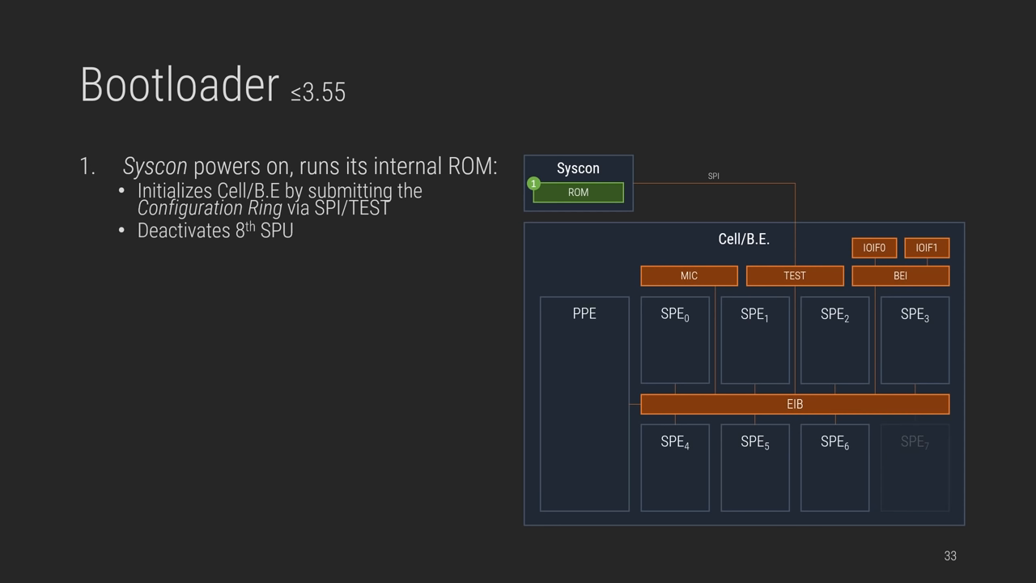
pyautogui.press('Right')
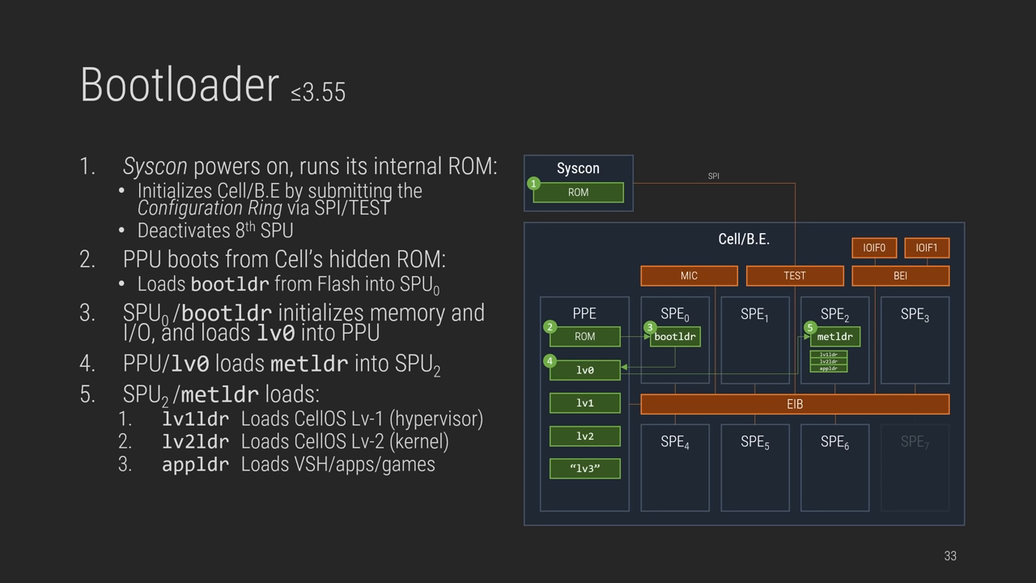
pyautogui.press('Right')
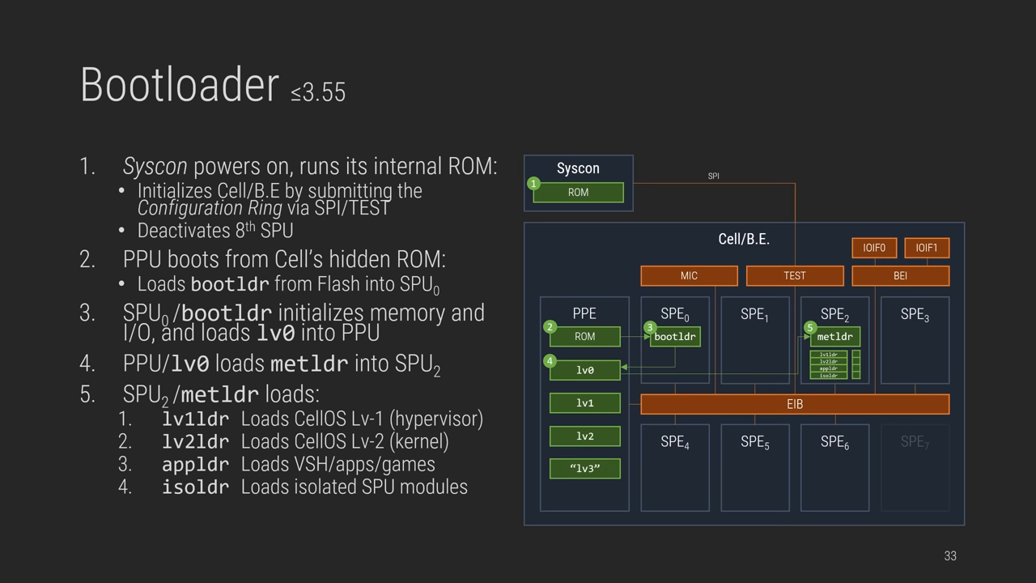
pyautogui.press('right')
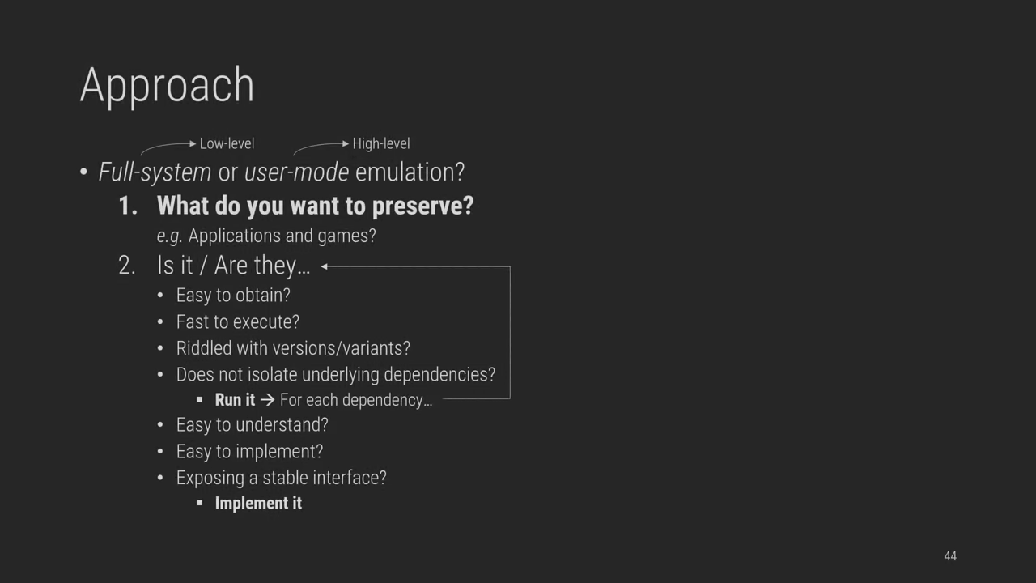
pyautogui.press('Right')
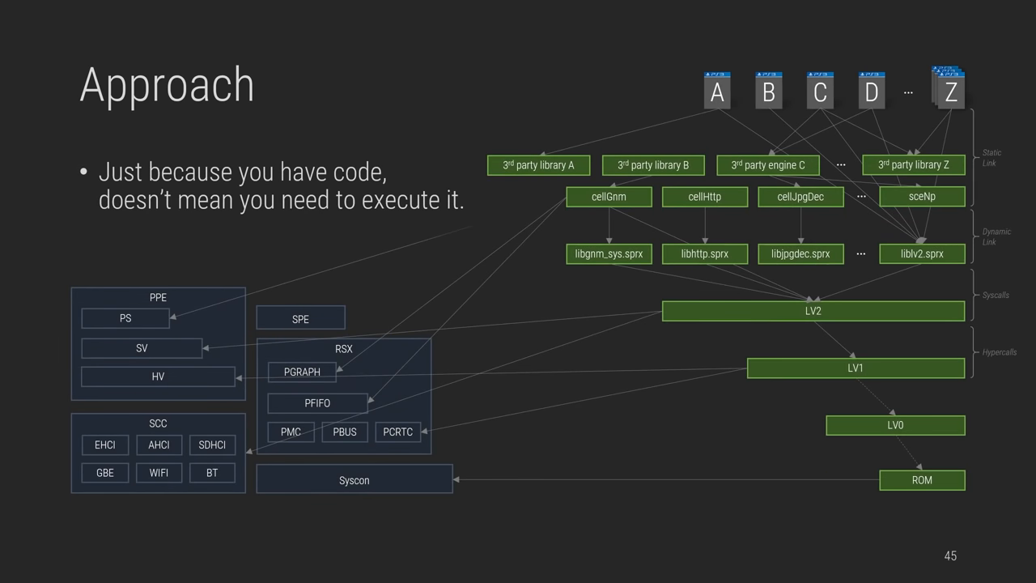